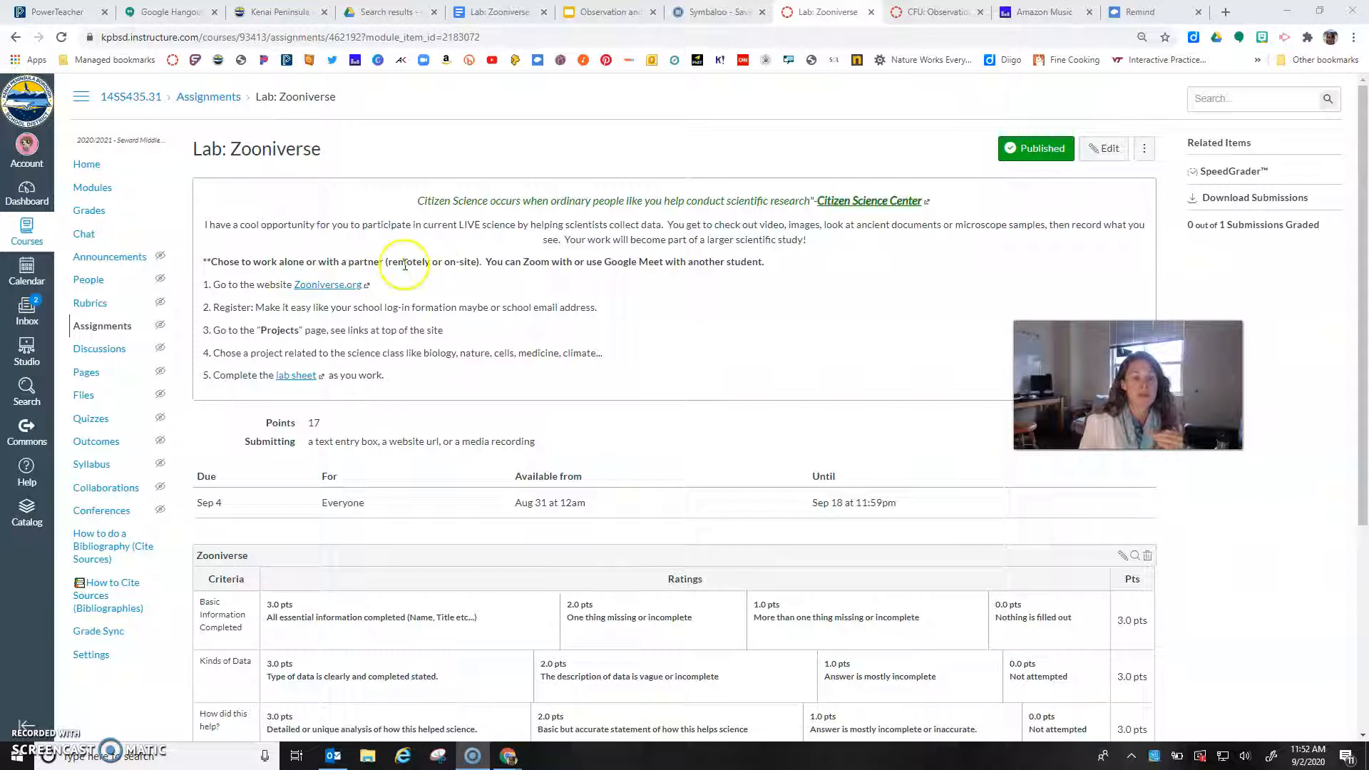
Follow the Zooniverse.org link in step 1 of the Lab: Zooniverse assignment.
{"action": "left_click", "coordinate": [328, 285]}
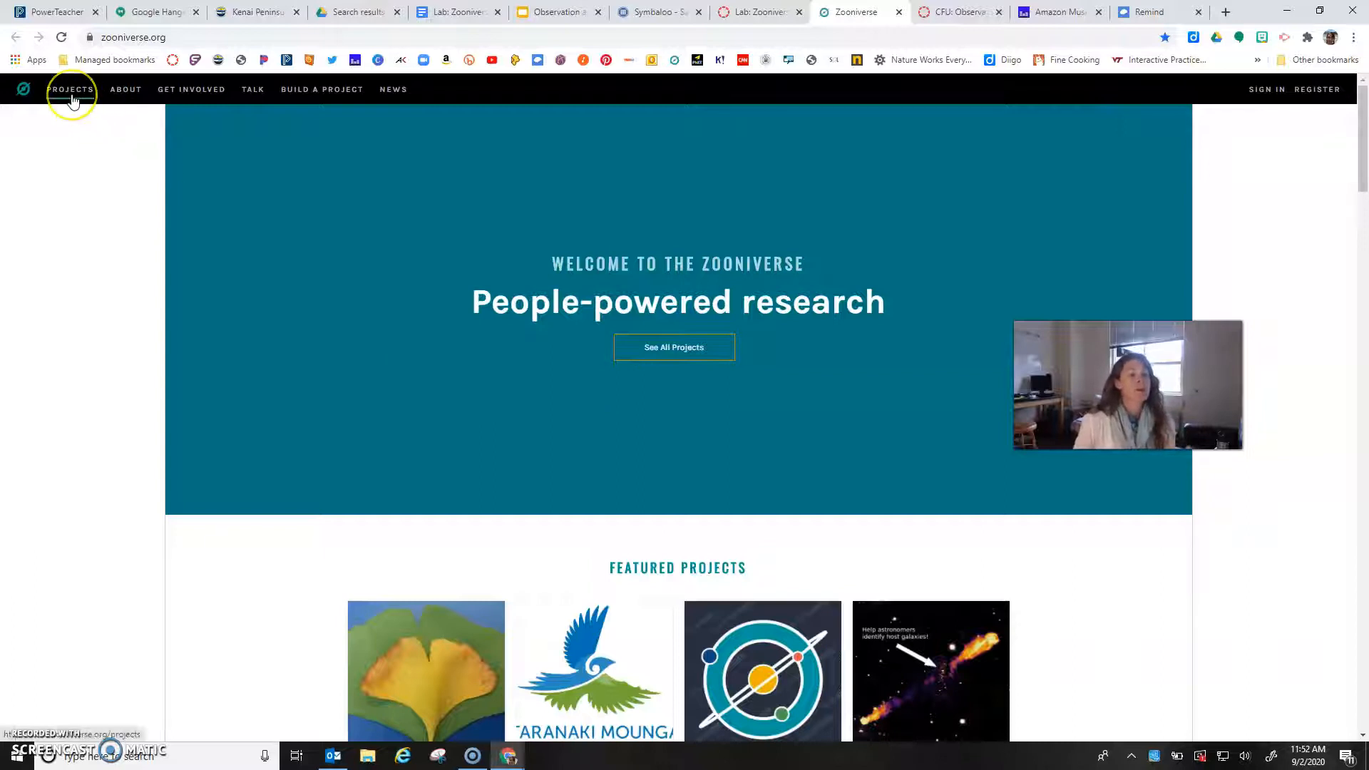
Browse the Projects page disciplines and filter to Nature.
{"action": "left_click", "coordinate": [70, 89]}
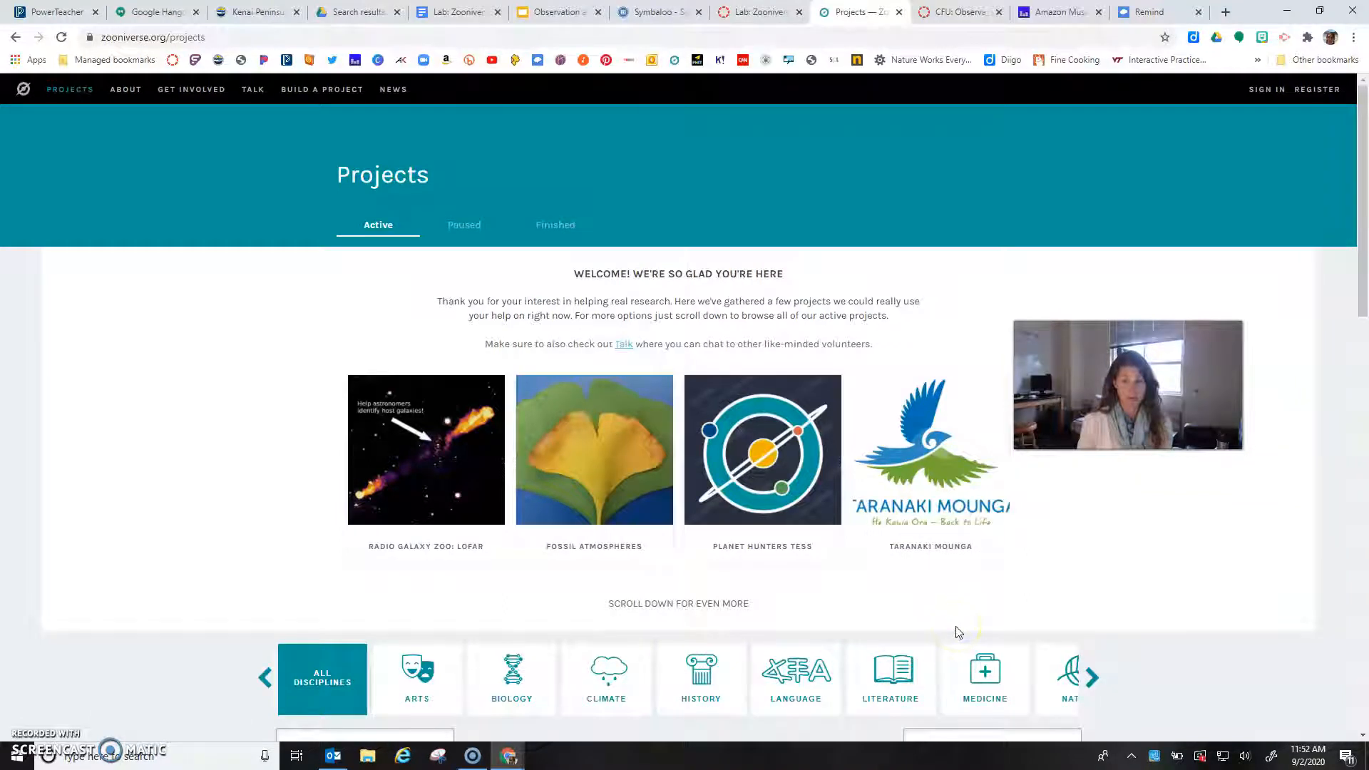
{"action": "scroll", "scroll_direction": "down", "scroll_amount": 3}
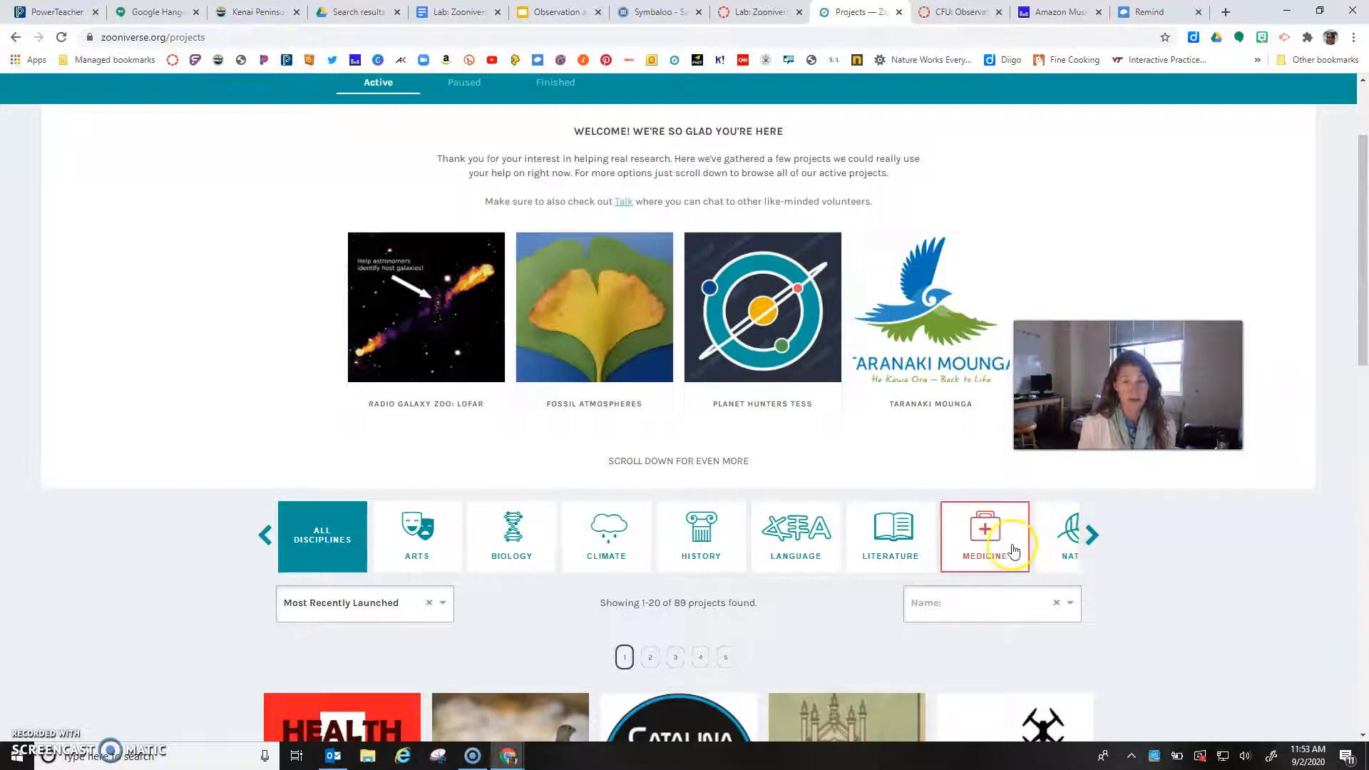
{"action": "mouse_move", "coordinate": [655, 543]}
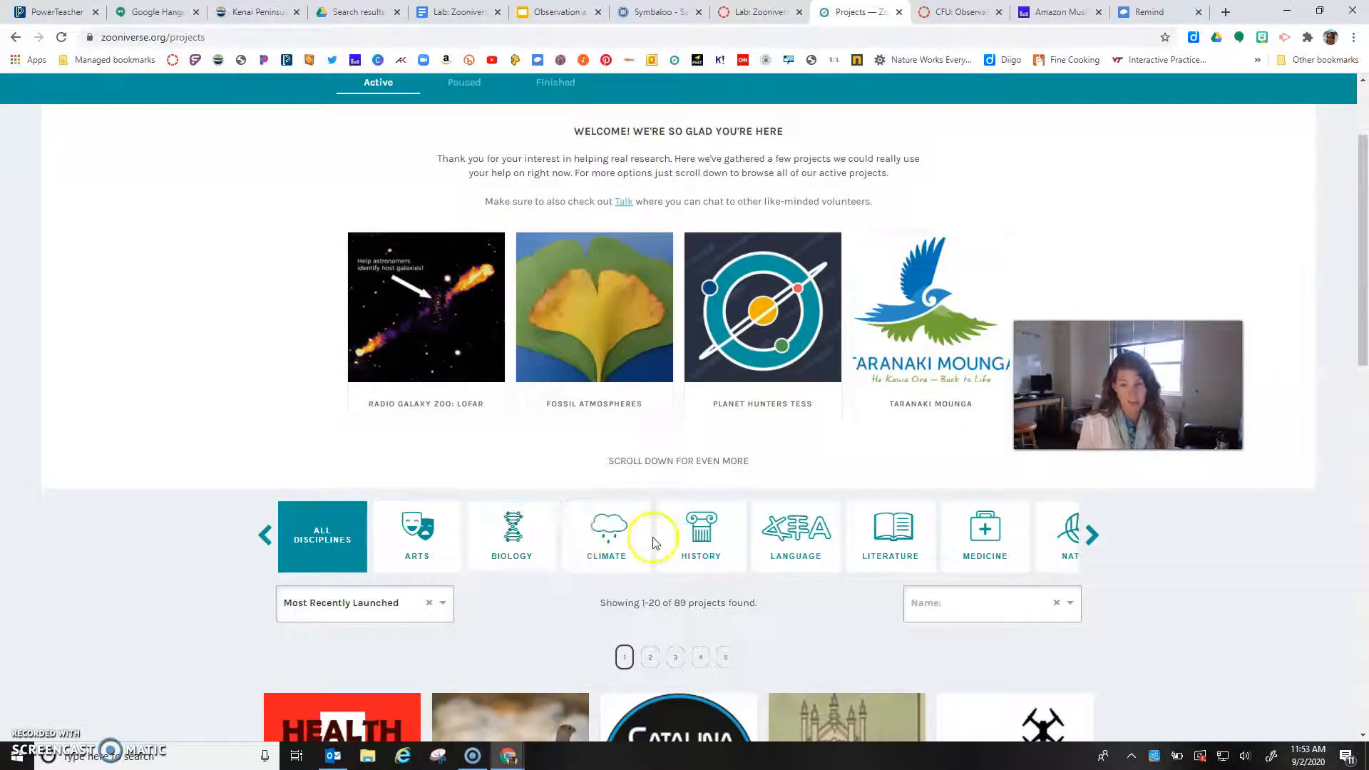
{"action": "left_click", "coordinate": [1092, 536]}
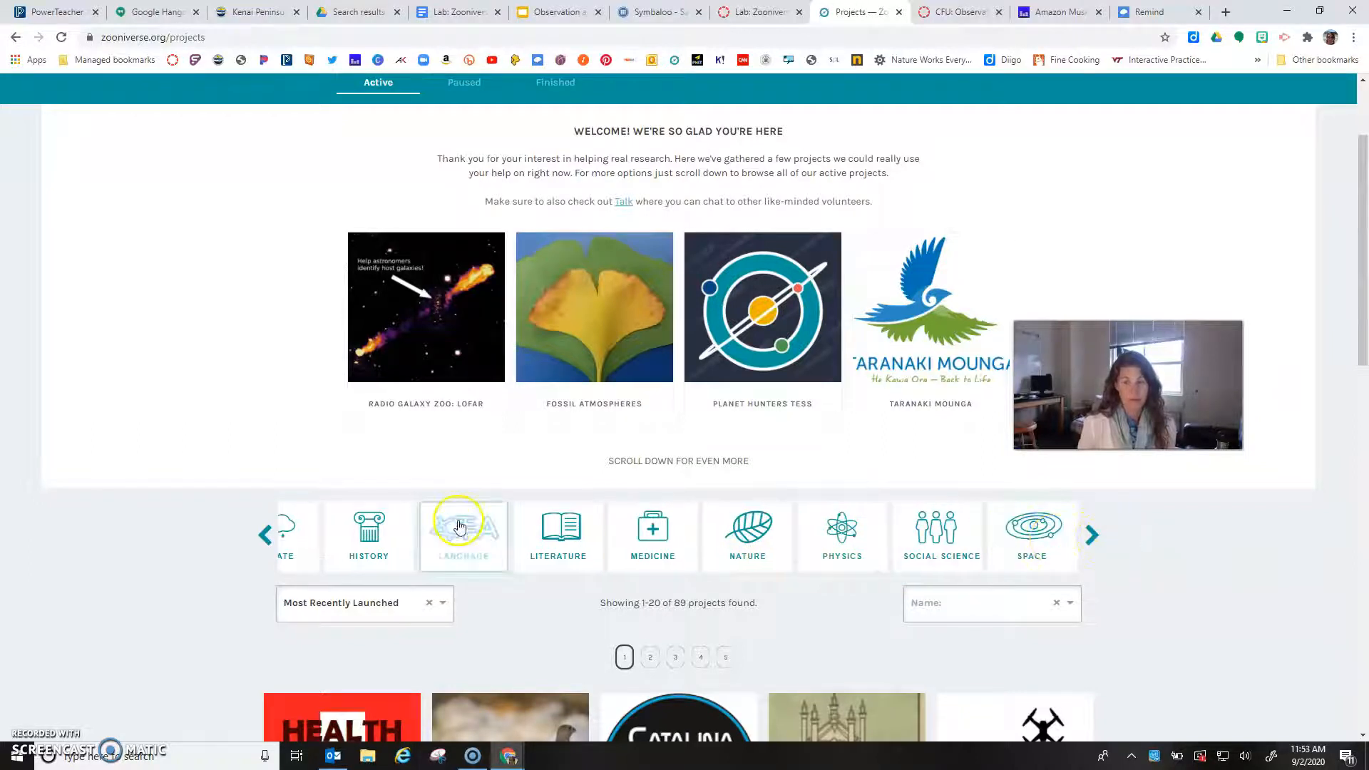
{"action": "left_click", "coordinate": [264, 534]}
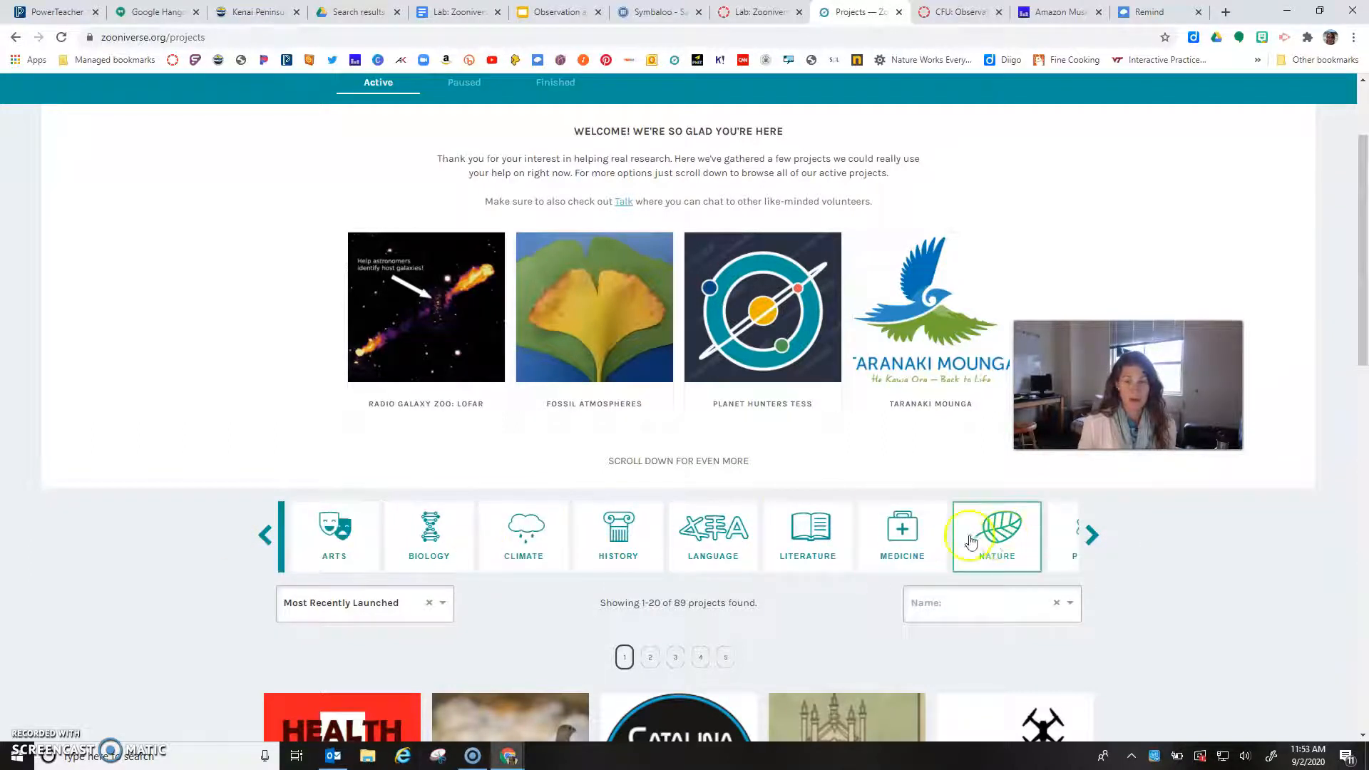
{"action": "left_click", "coordinate": [996, 535]}
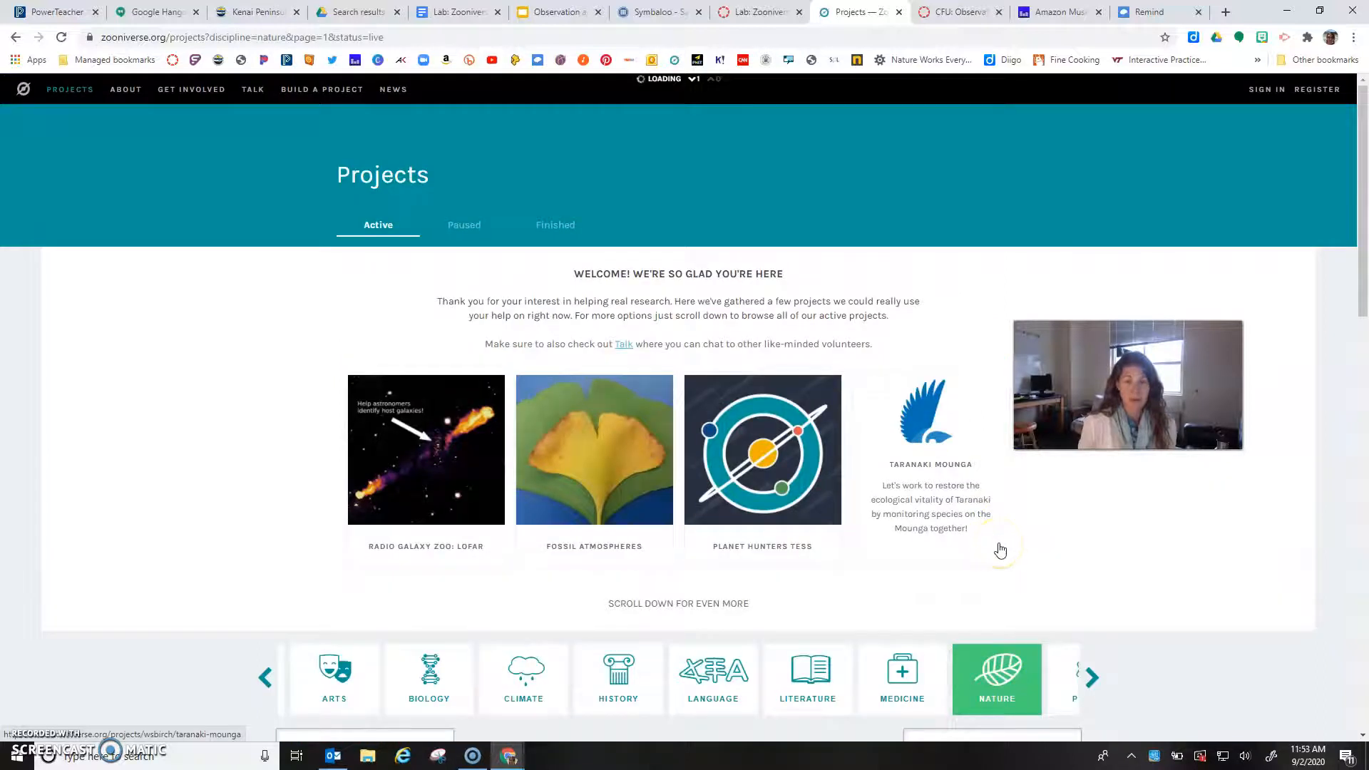
Review the first page of 49 Nature projects and go to page 2.
{"action": "scroll", "scroll_direction": "down", "scroll_amount": 3}
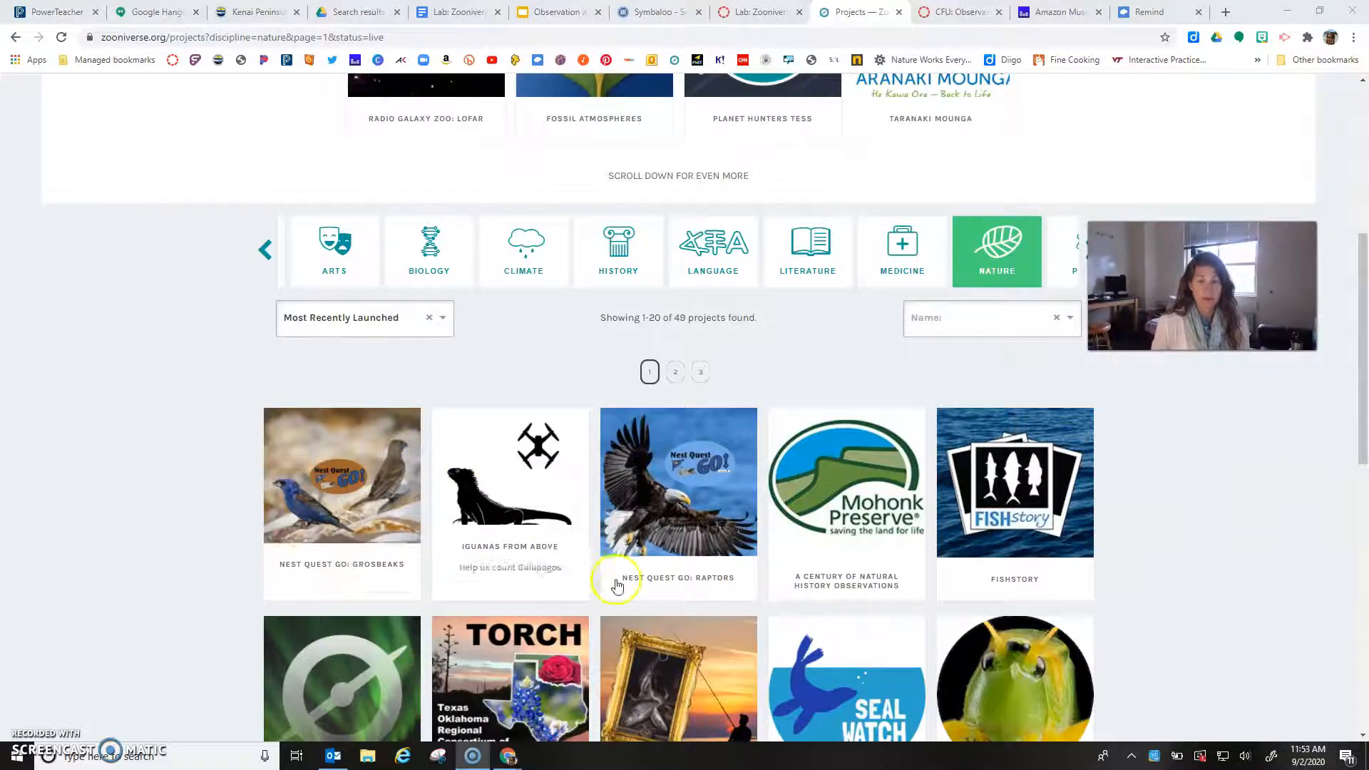
{"action": "scroll", "scroll_direction": "down", "scroll_amount": 3}
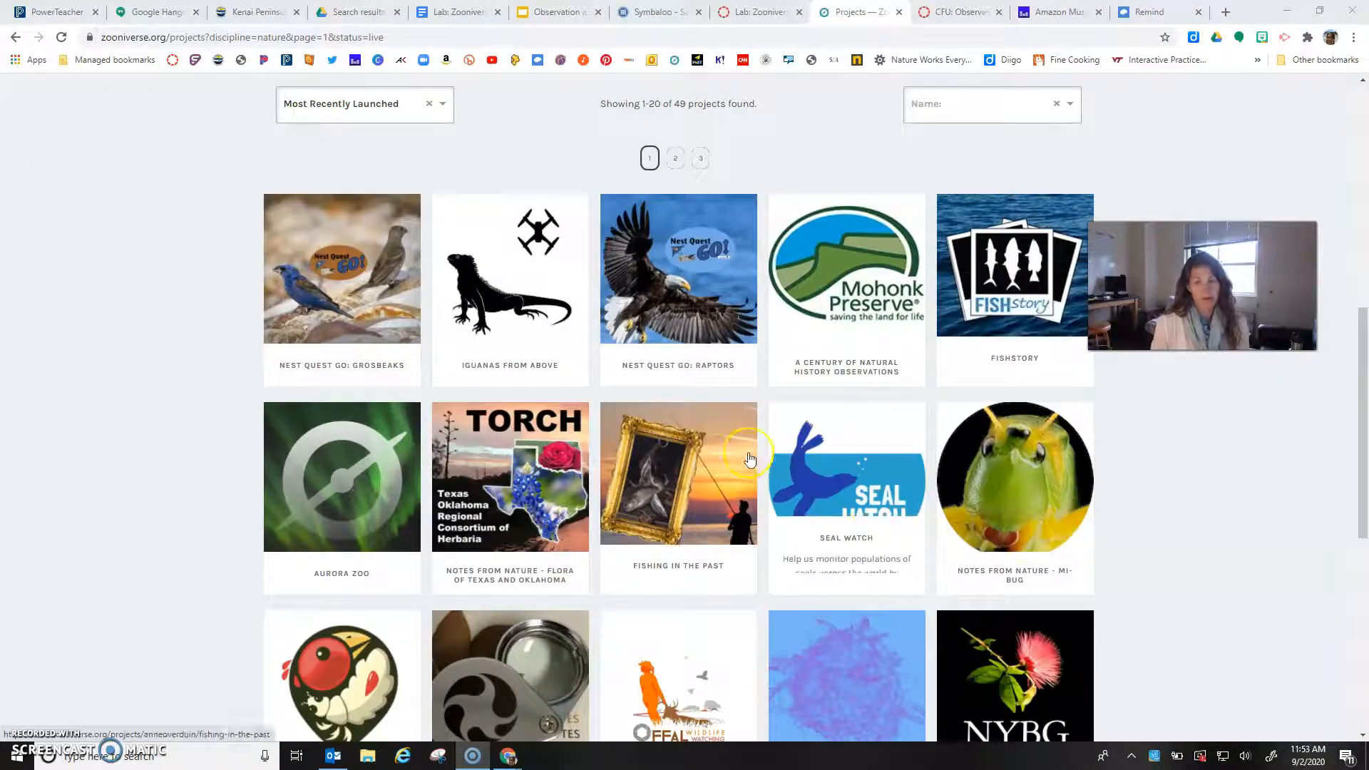
{"action": "mouse_move", "coordinate": [868, 477]}
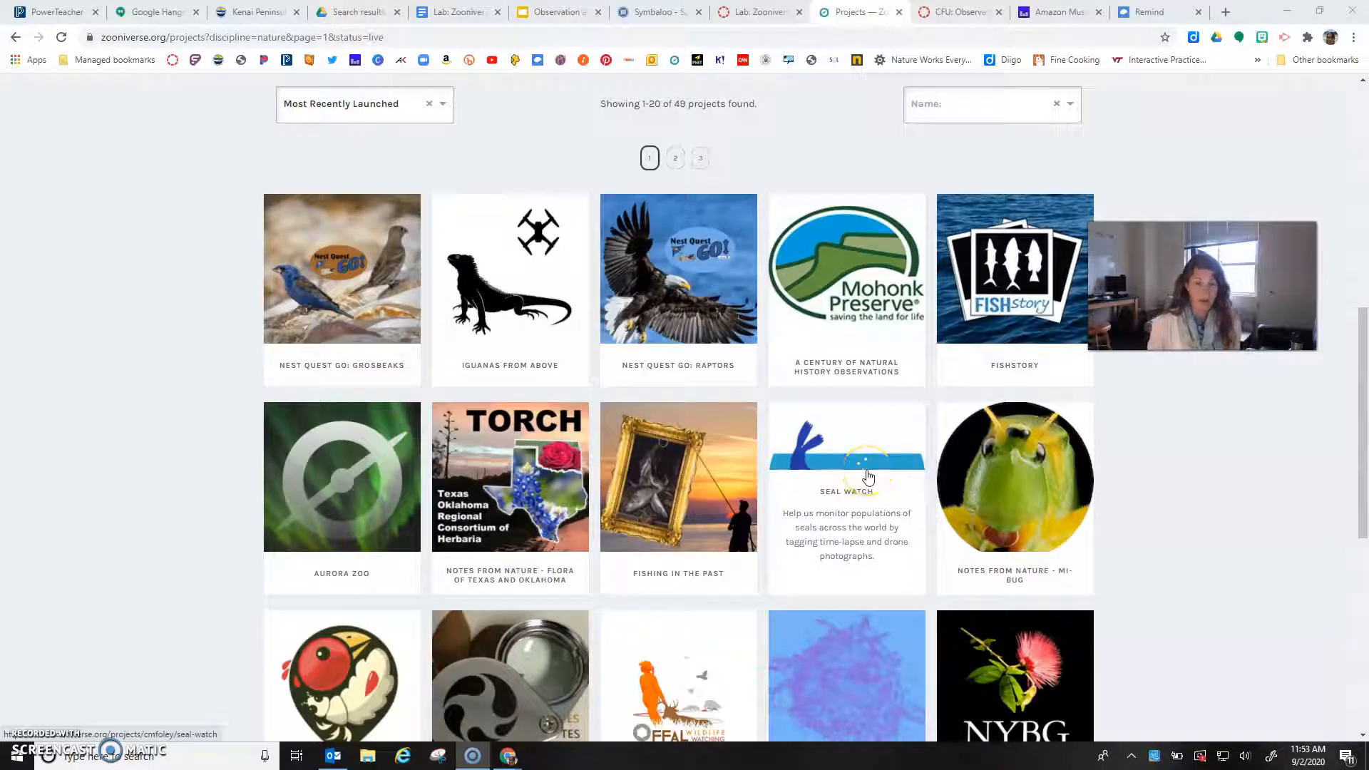
{"action": "scroll", "scroll_direction": "down", "scroll_amount": 3}
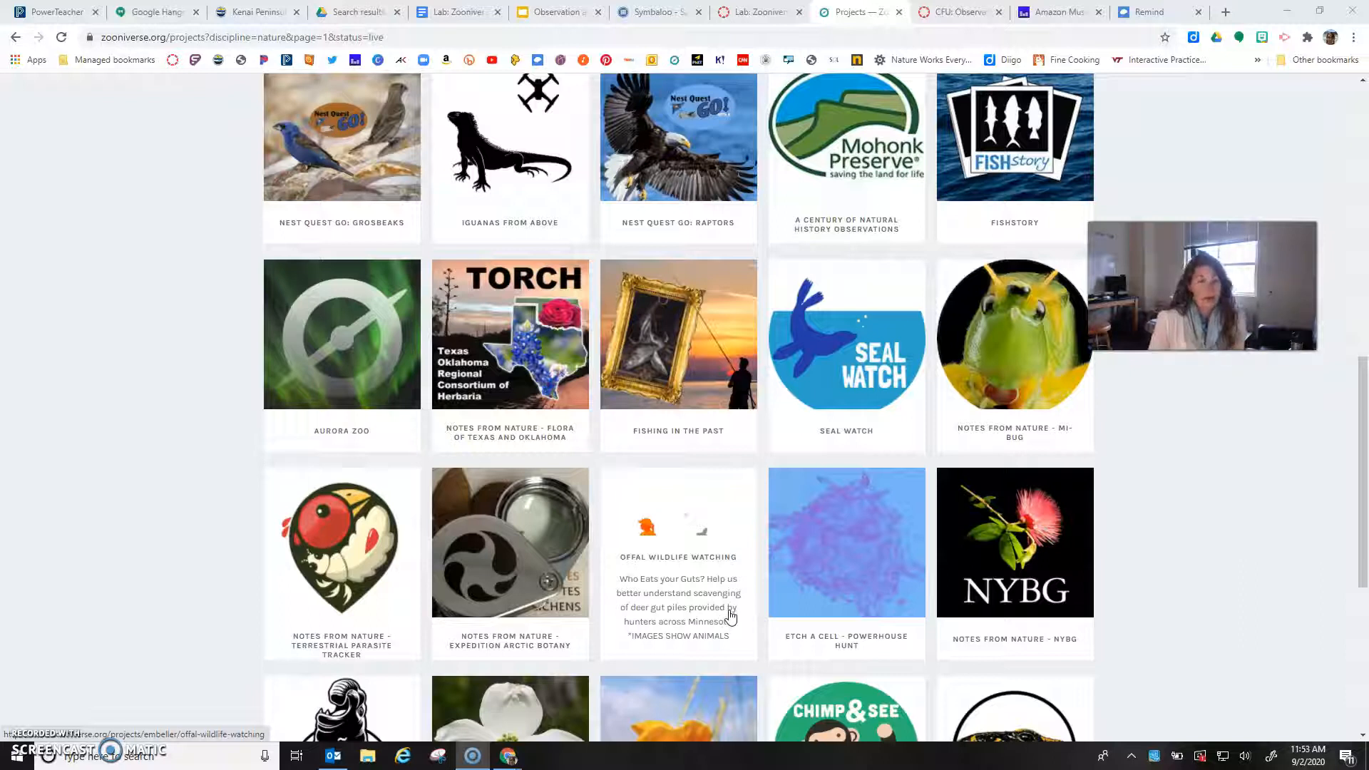
{"action": "scroll", "scroll_direction": "down", "scroll_amount": 3}
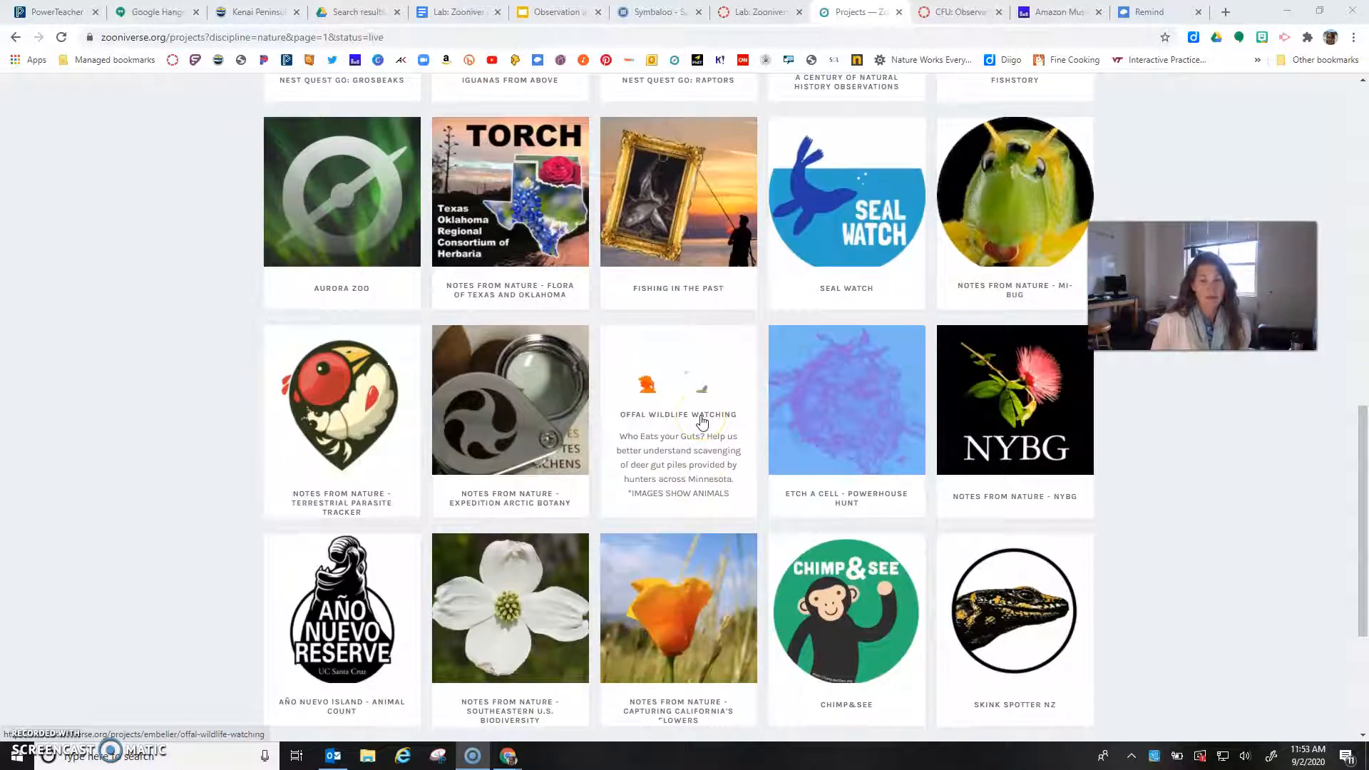
{"action": "scroll", "scroll_direction": "down", "scroll_amount": 3}
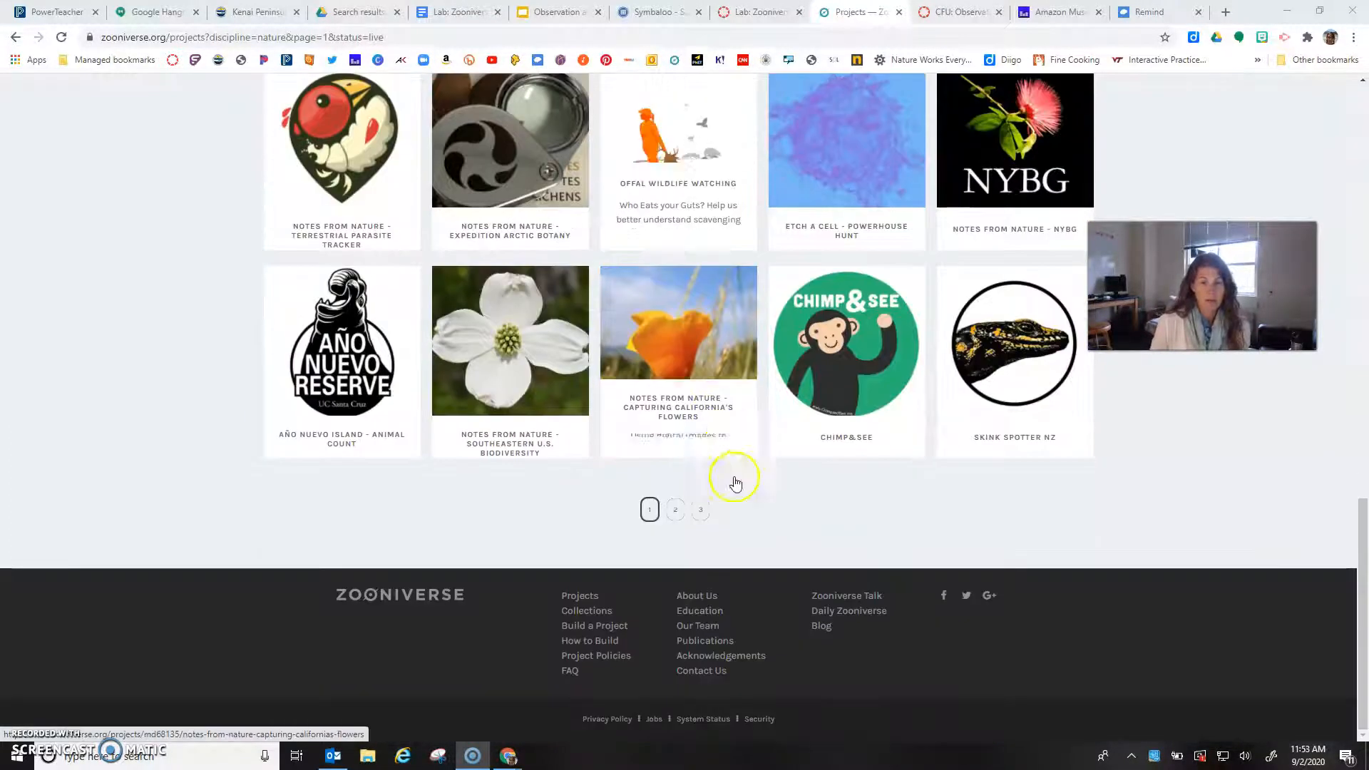
{"action": "left_click", "coordinate": [676, 509]}
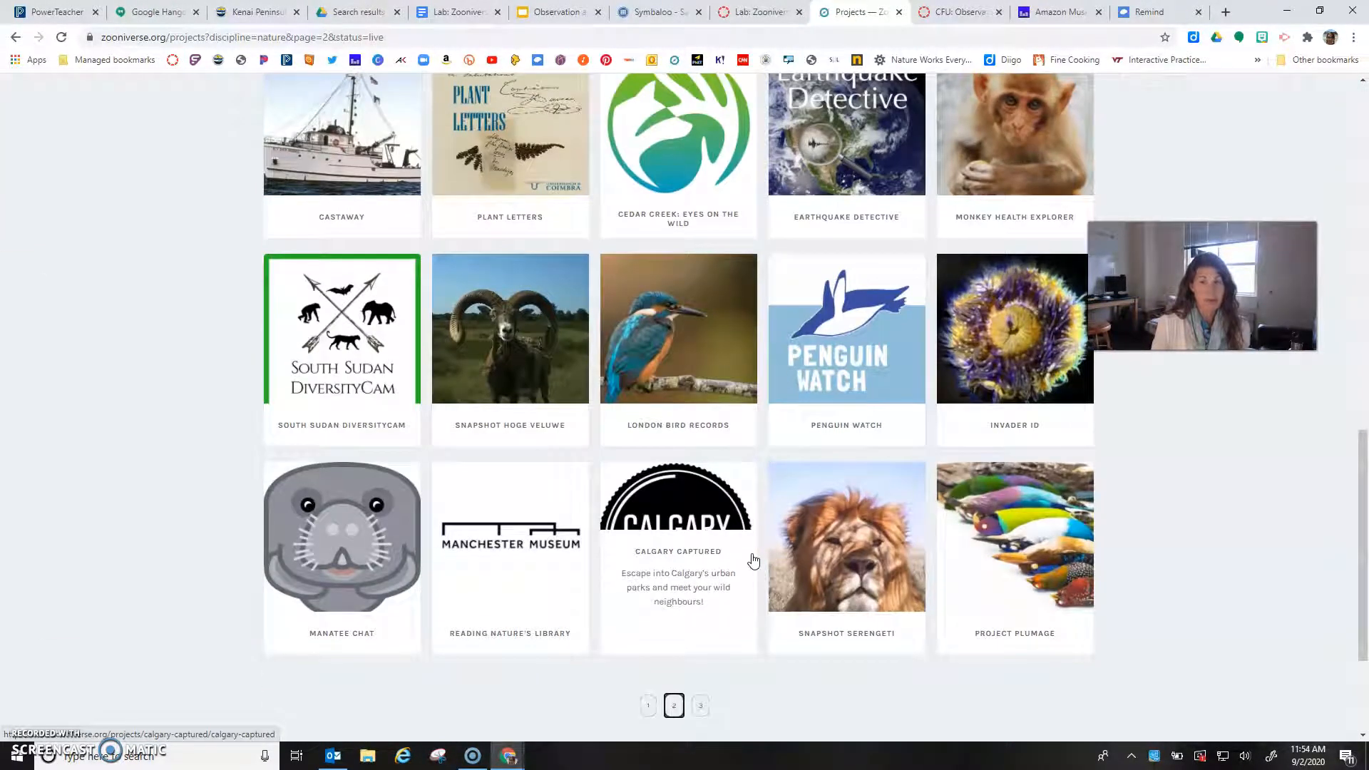
{"action": "mouse_move", "coordinate": [884, 556]}
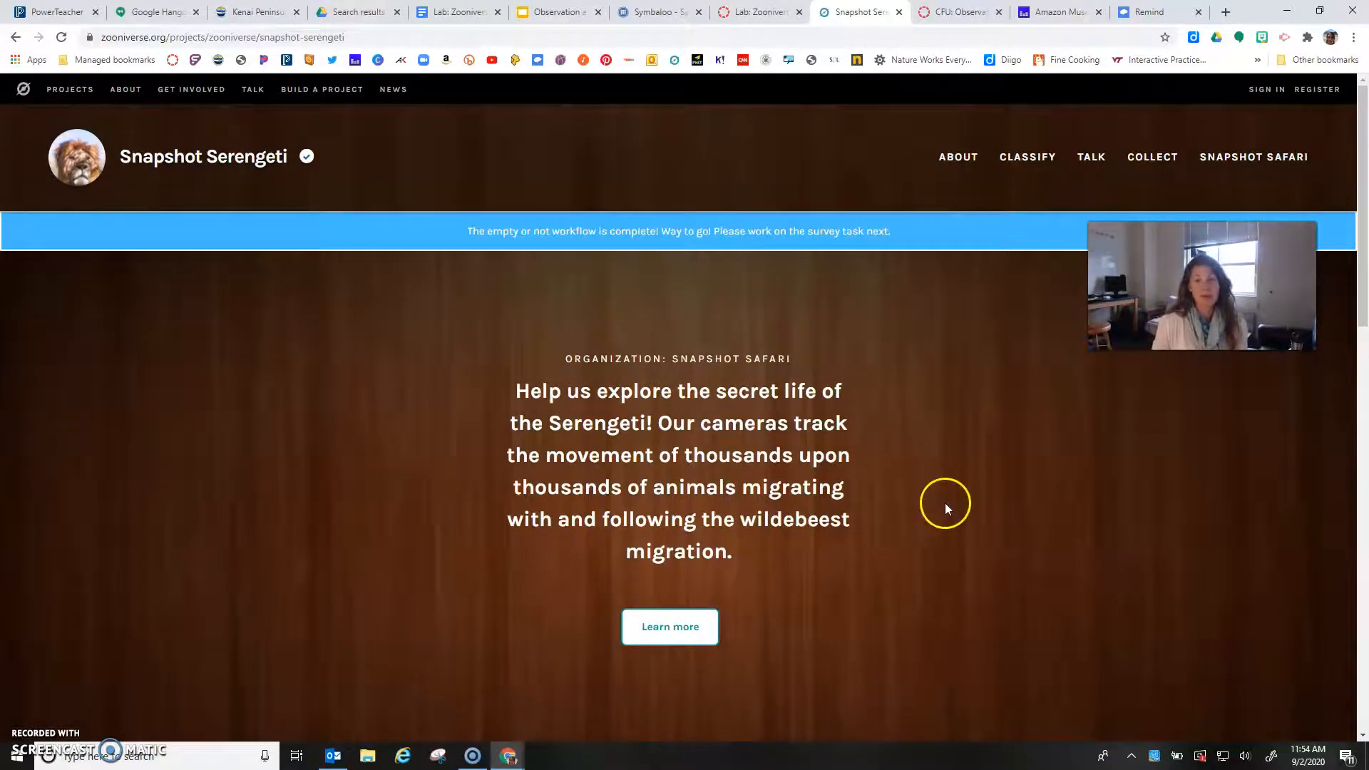
Start the Snapshot Serengeti workflow from the Get started section.
{"action": "scroll", "scroll_direction": "down", "scroll_amount": 3}
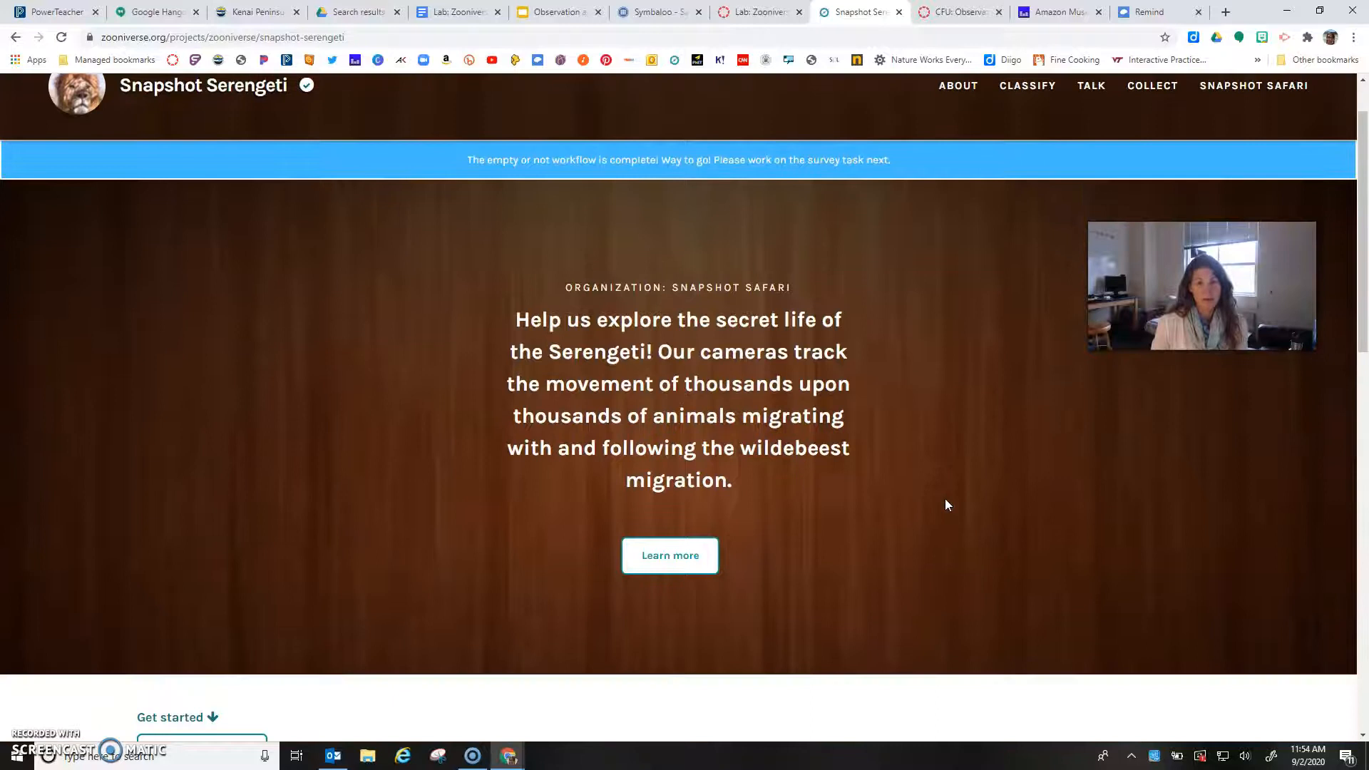
{"action": "scroll", "scroll_direction": "down", "scroll_amount": 3}
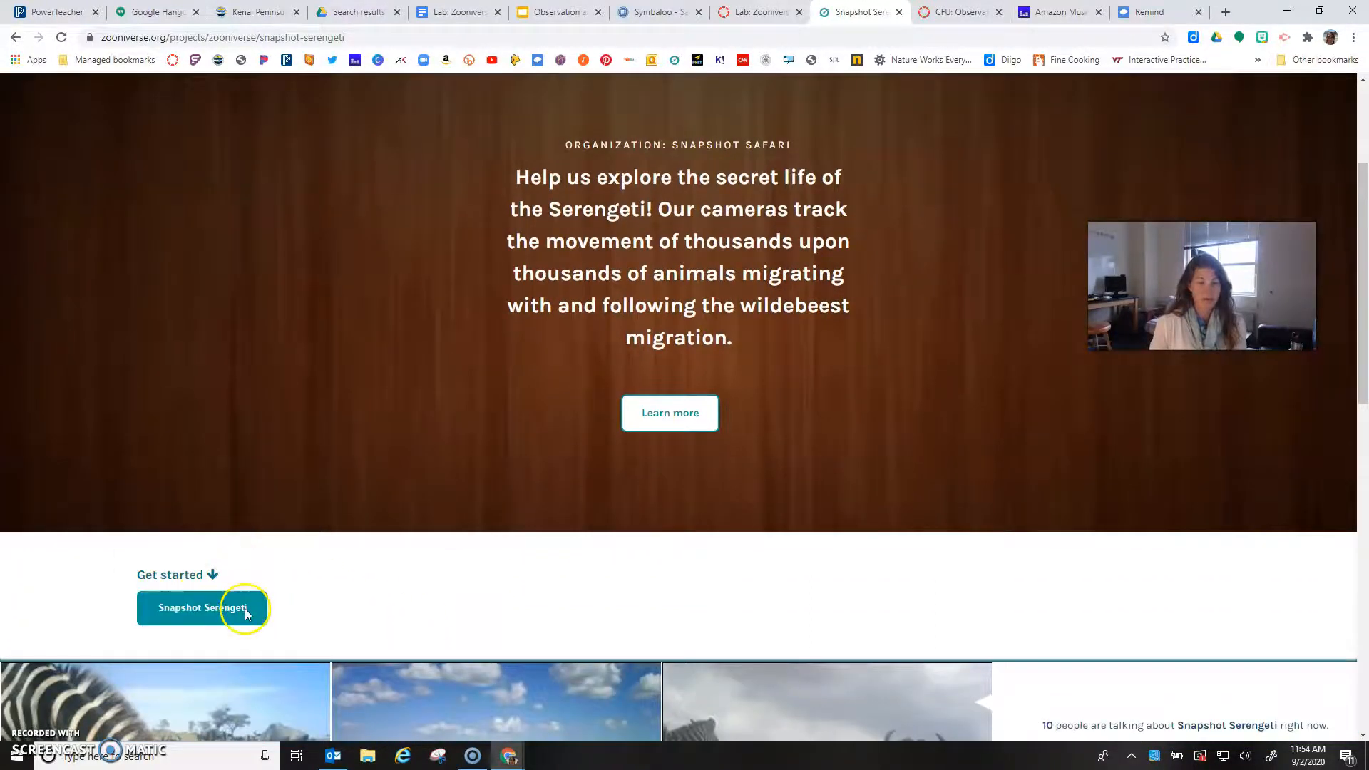
{"action": "scroll", "scroll_direction": "down", "scroll_amount": 3}
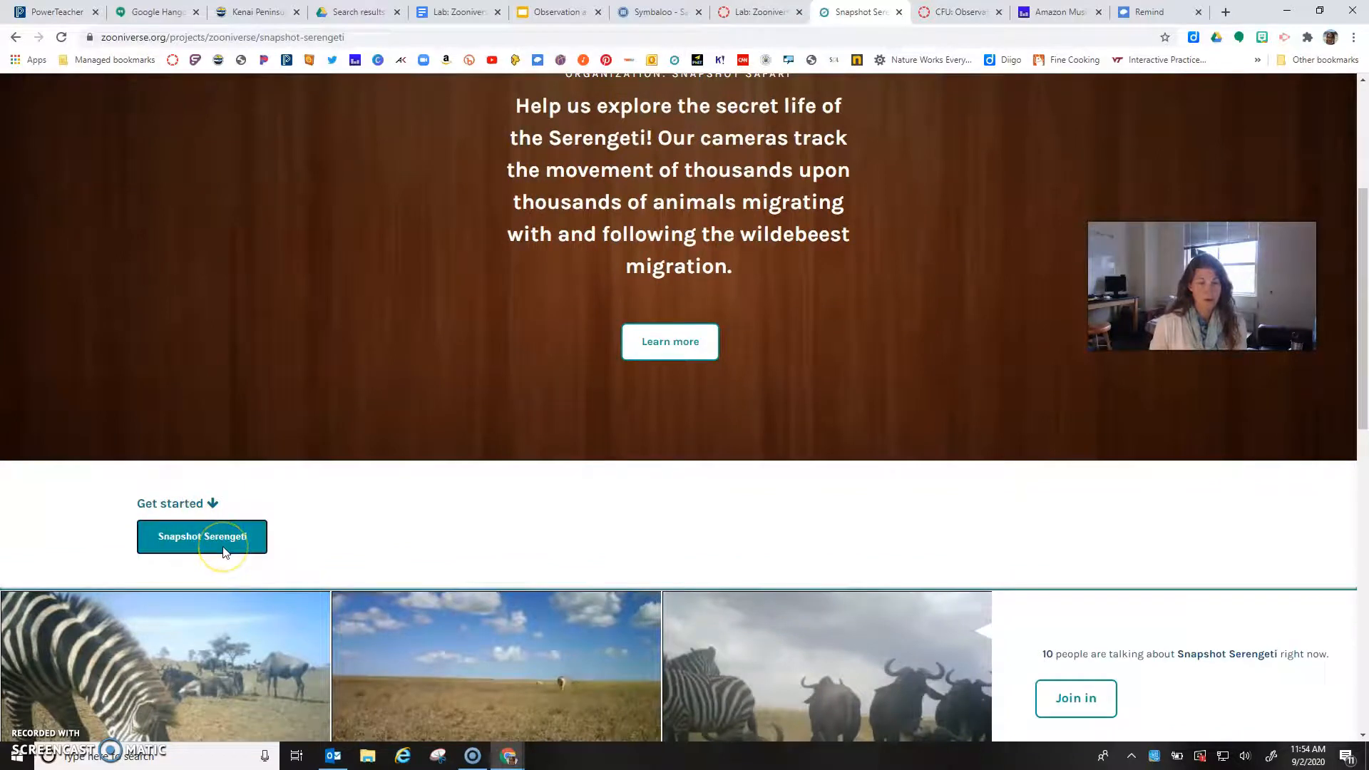
{"action": "left_click", "coordinate": [202, 536]}
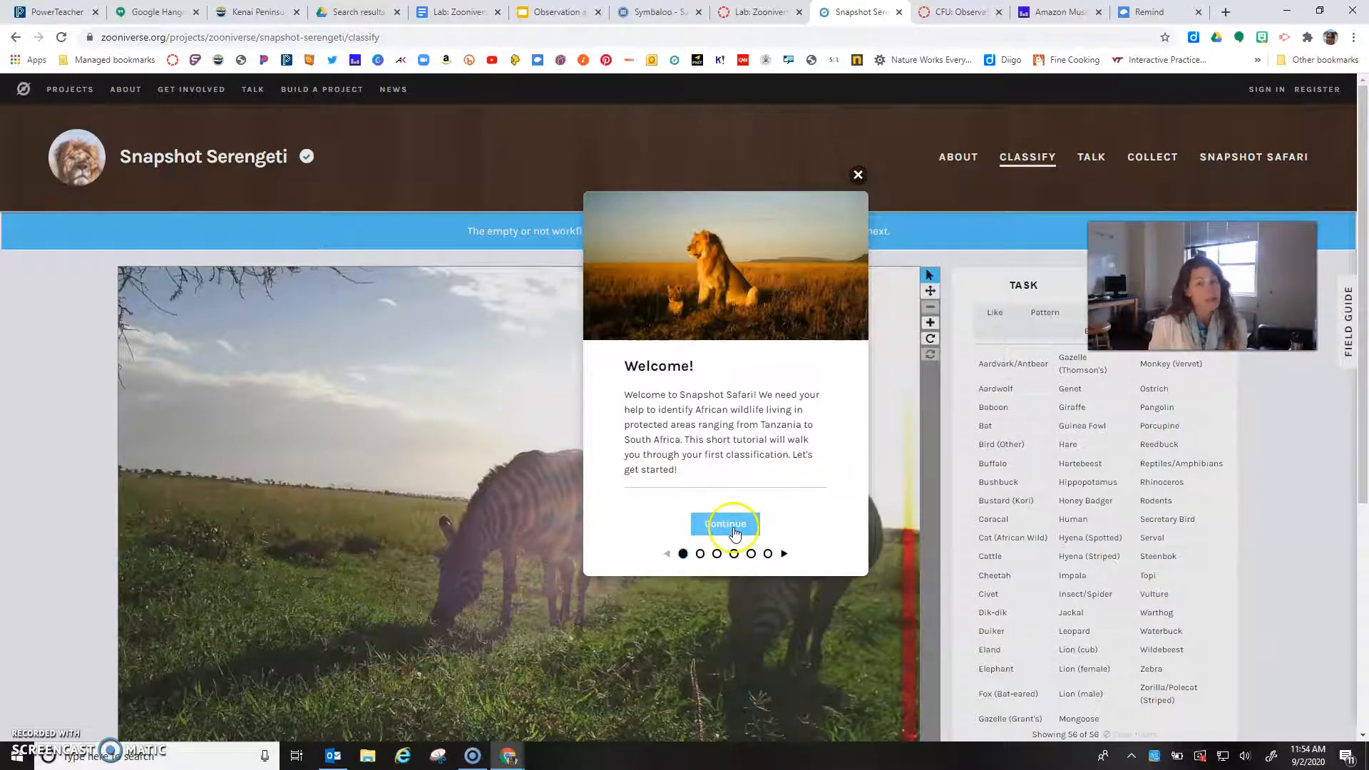
Step through the Snapshot Safari tutorial cards and close it with Let's go!
{"action": "left_click", "coordinate": [725, 524]}
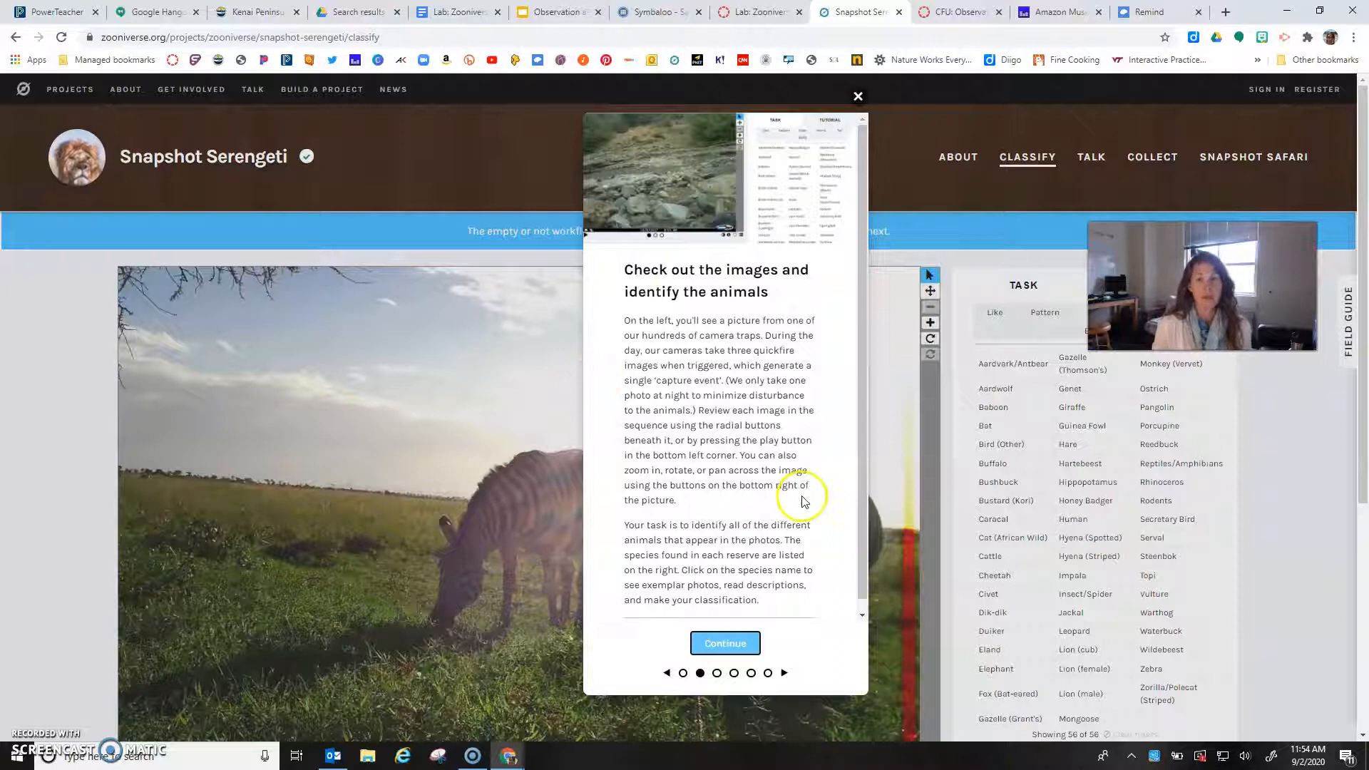
{"action": "mouse_move", "coordinate": [646, 192]}
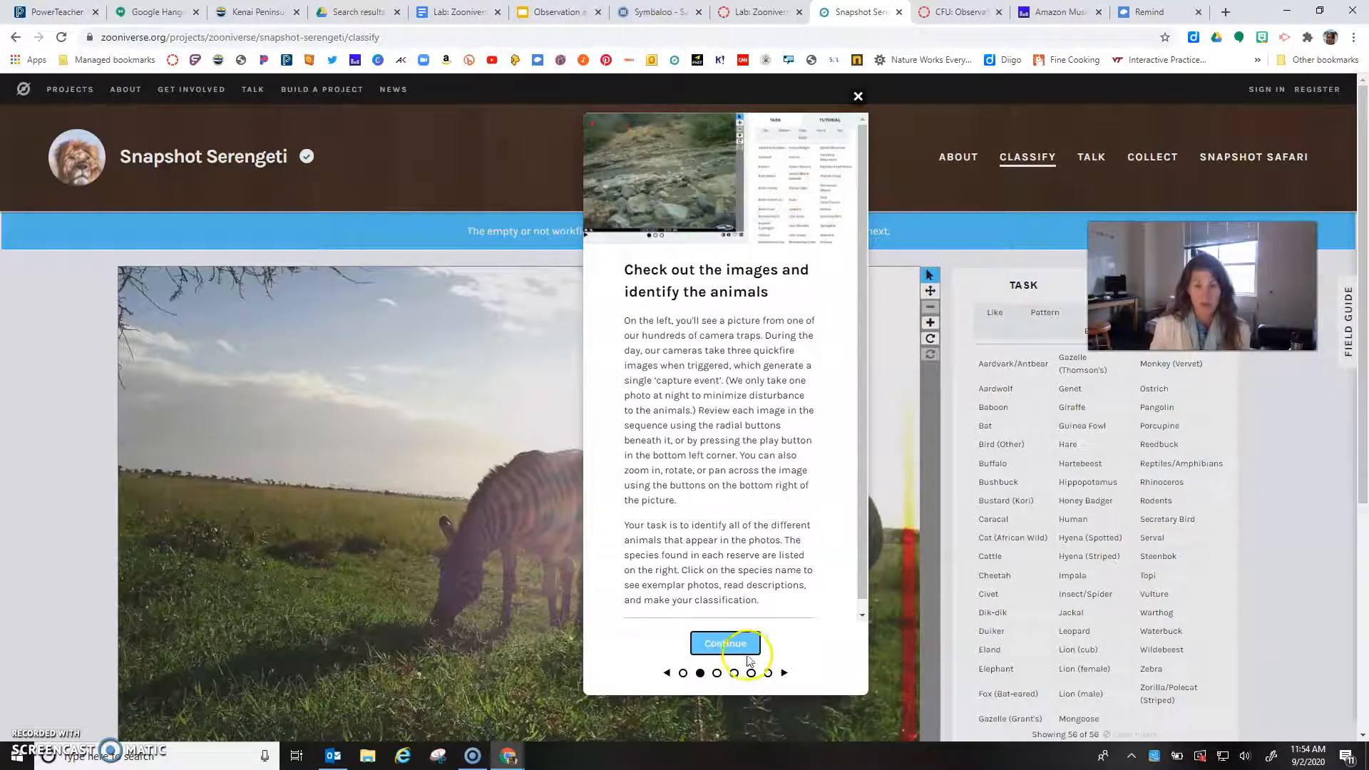
{"action": "left_click", "coordinate": [724, 643]}
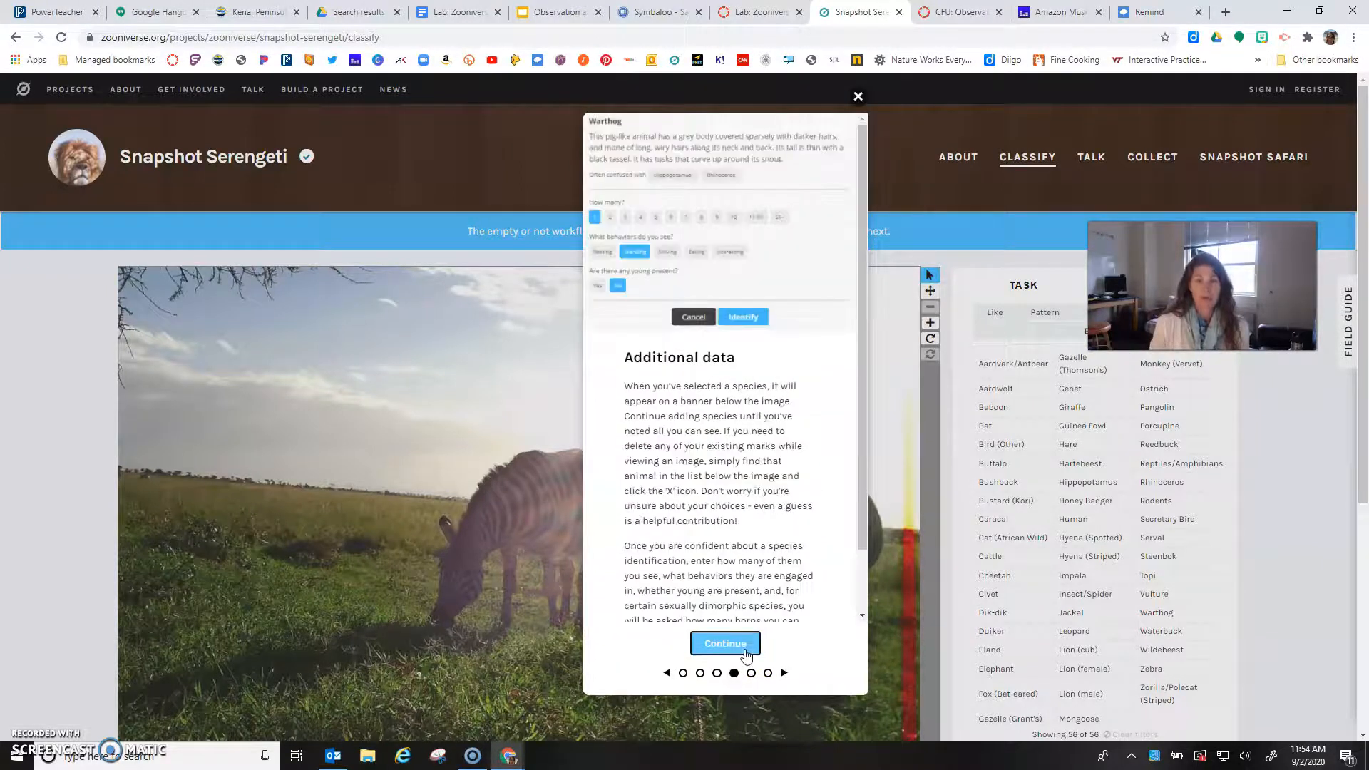
{"action": "left_click", "coordinate": [725, 643]}
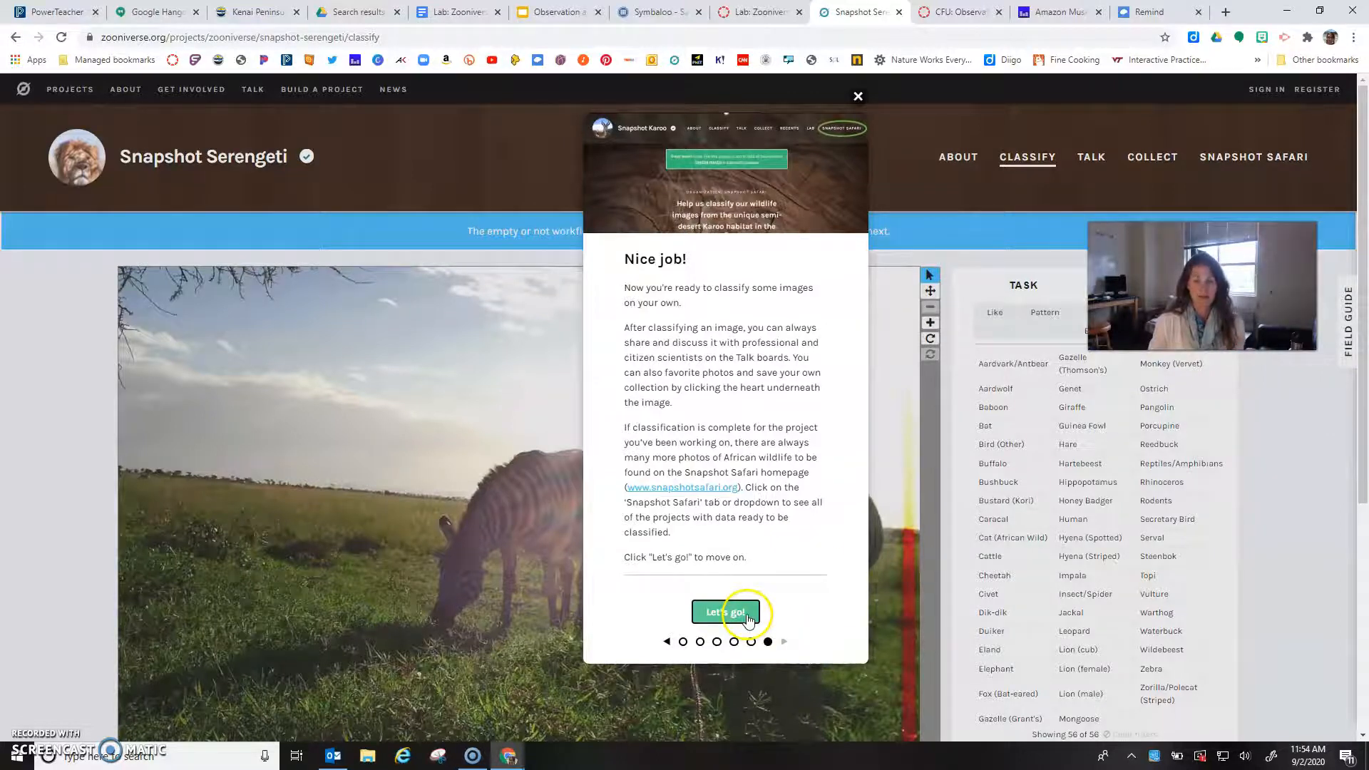
{"action": "left_click", "coordinate": [724, 612]}
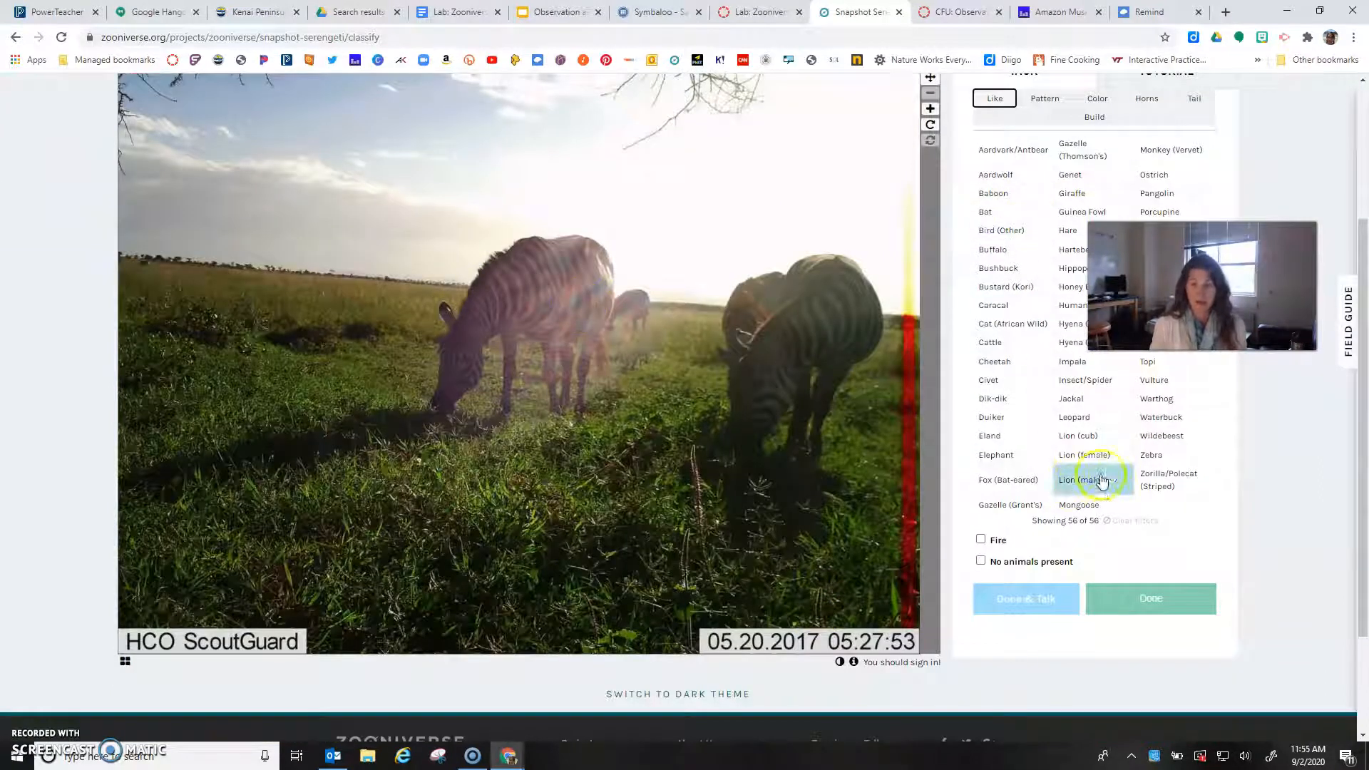
Identify Zebra: 4 individuals, eating, no young, then submit with Done.
{"action": "left_click", "coordinate": [1151, 454]}
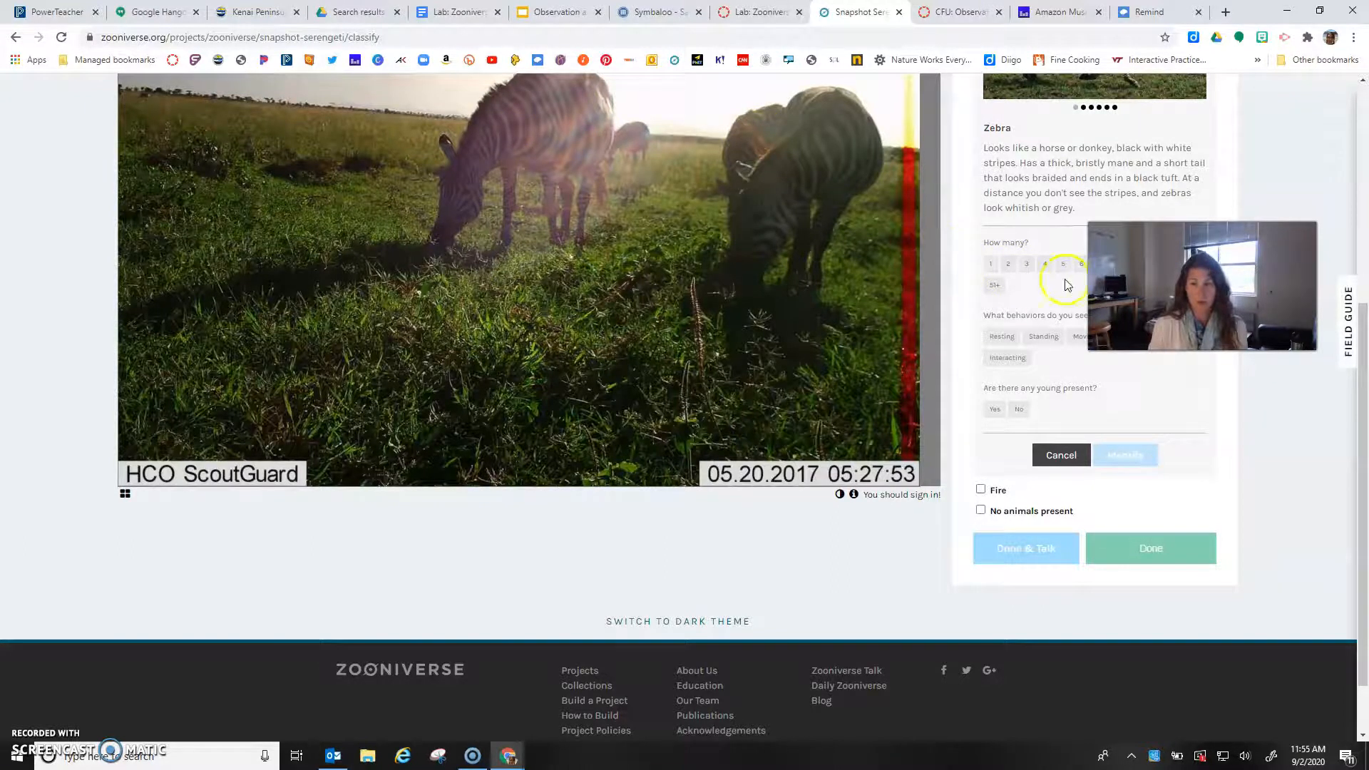
{"action": "left_click", "coordinate": [1044, 264]}
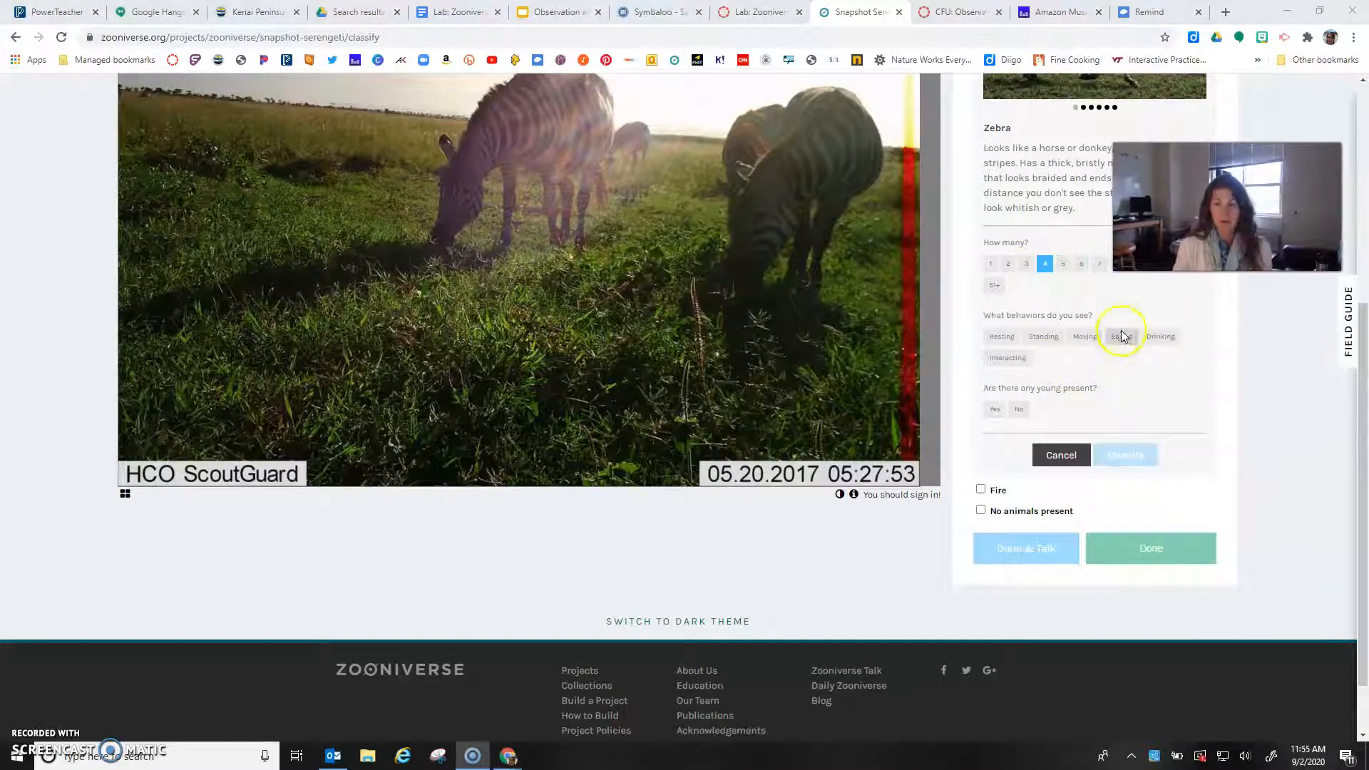
{"action": "left_click", "coordinate": [1120, 336]}
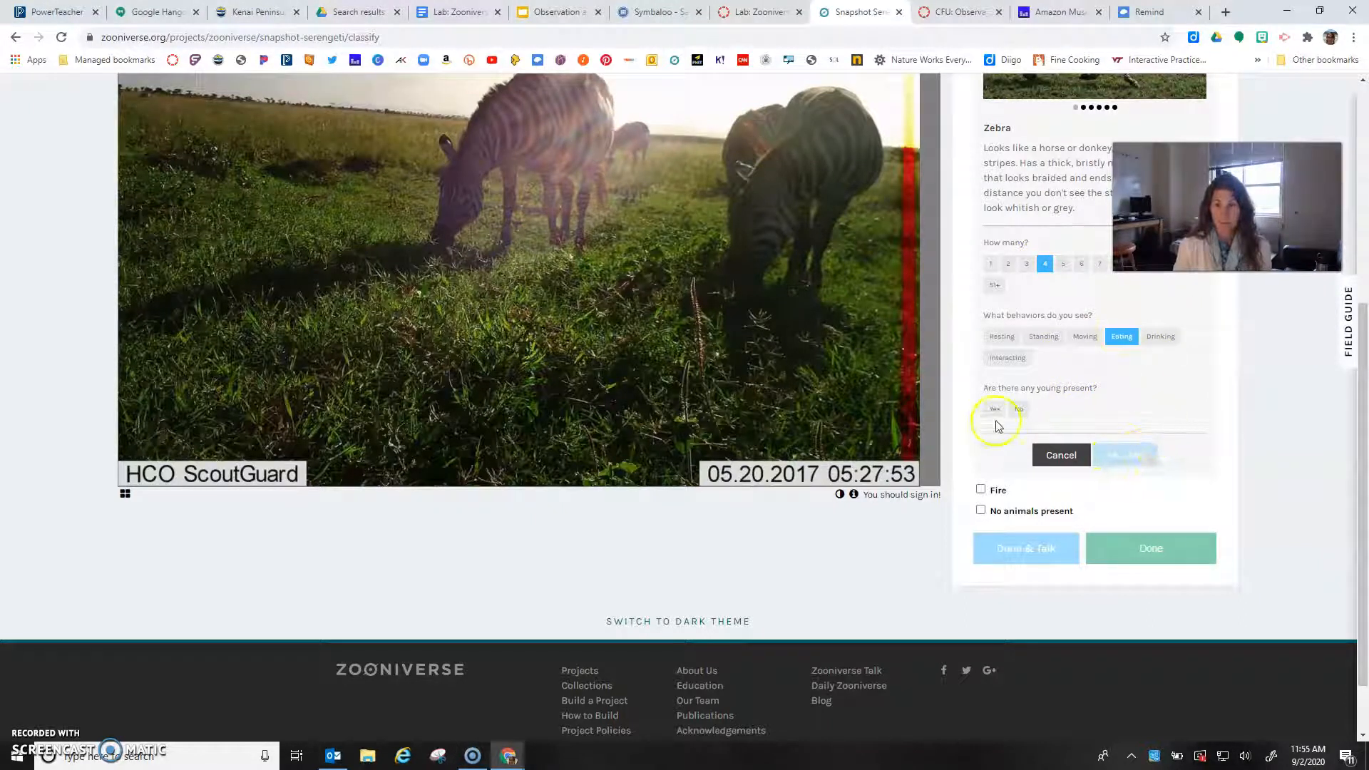
{"action": "left_click", "coordinate": [1018, 409]}
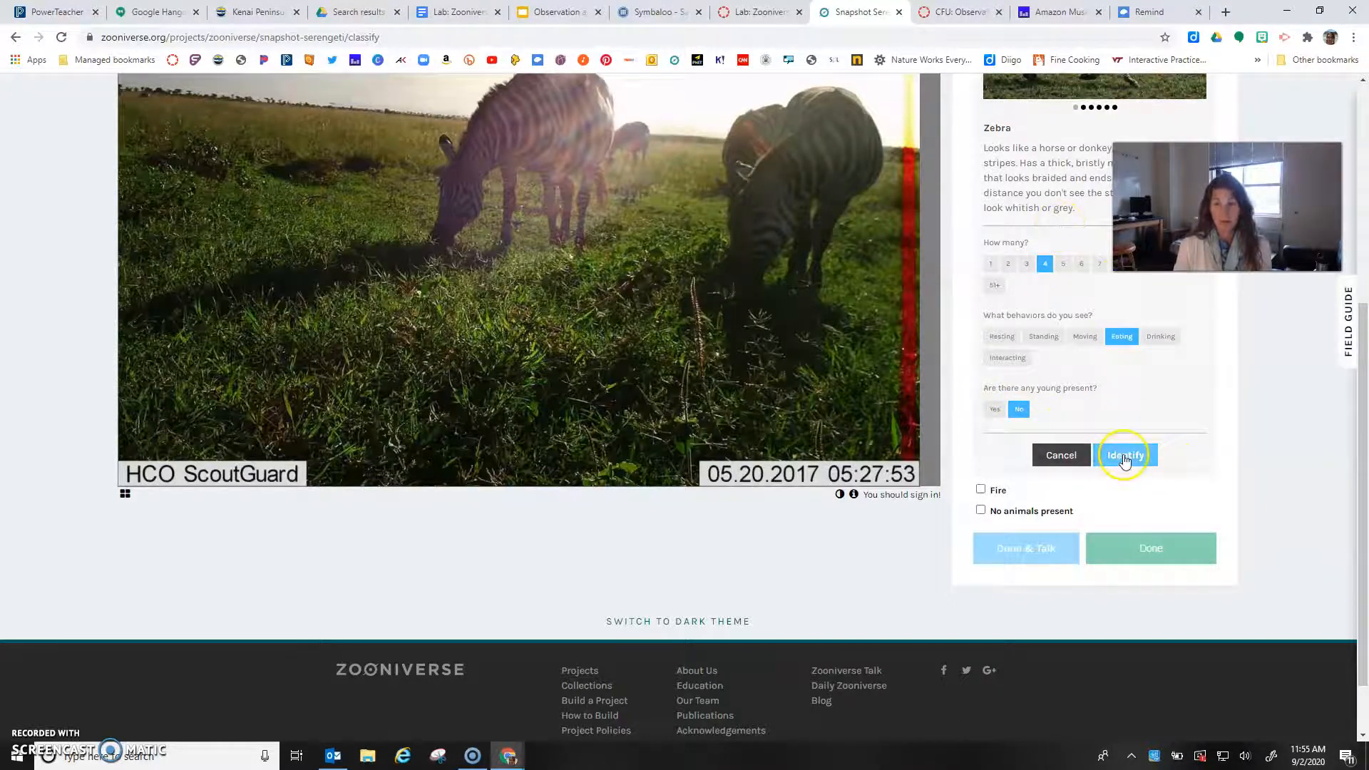
{"action": "left_click", "coordinate": [1125, 455]}
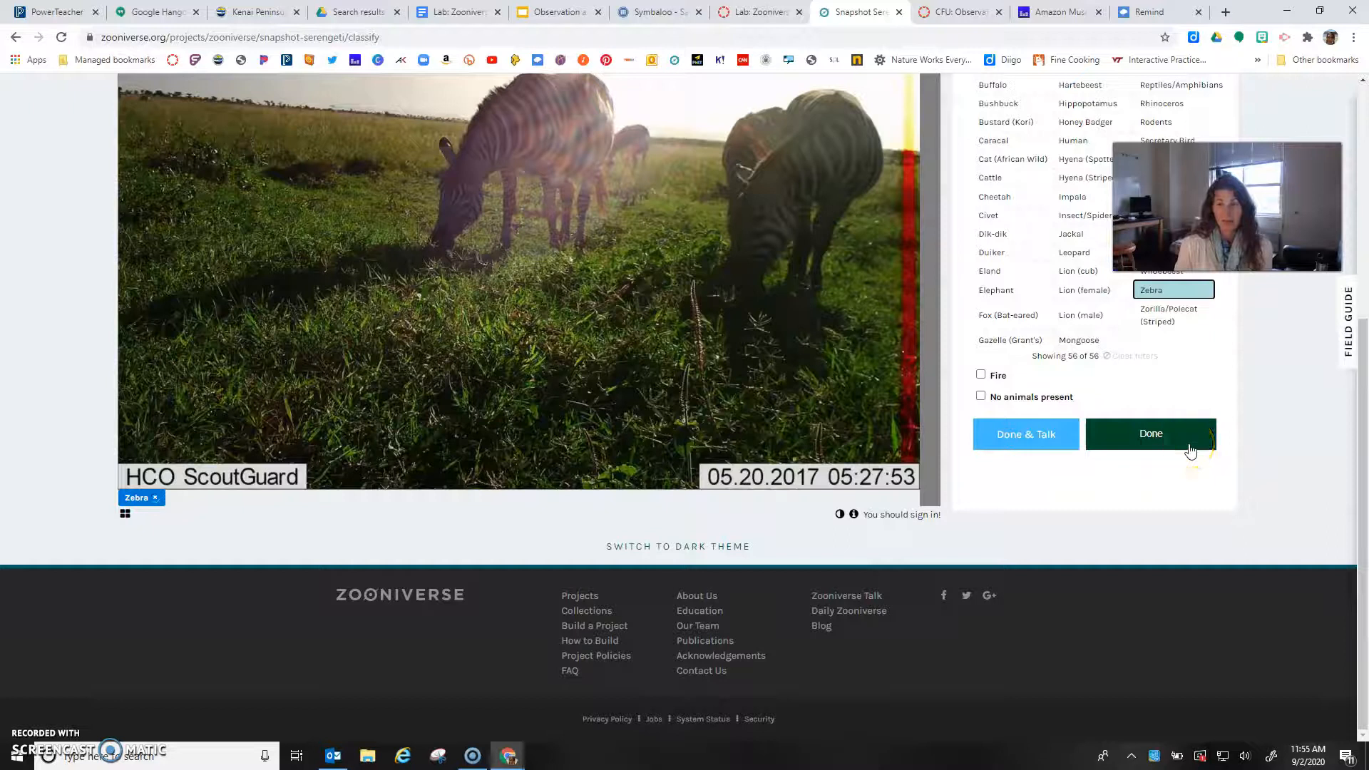
{"action": "left_click", "coordinate": [1151, 433]}
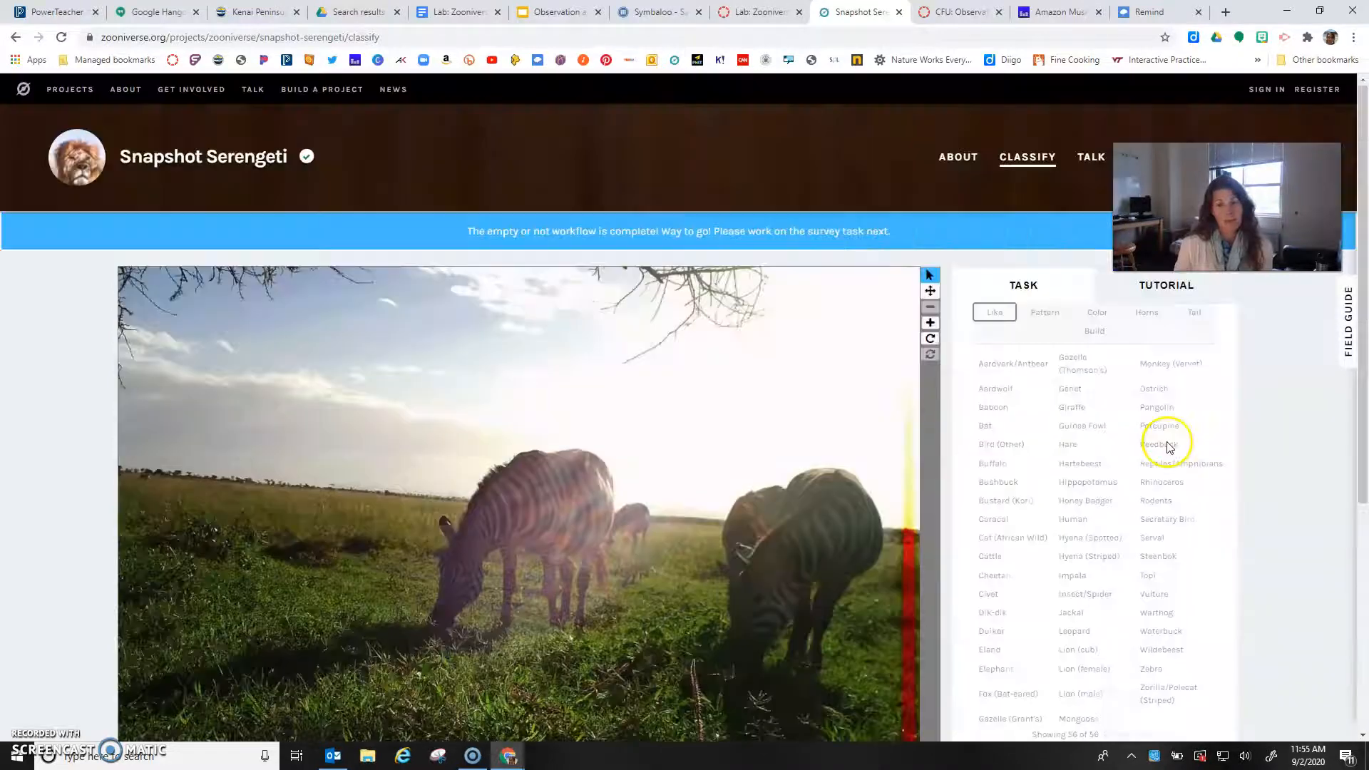
{"action": "left_click", "coordinate": [1157, 444]}
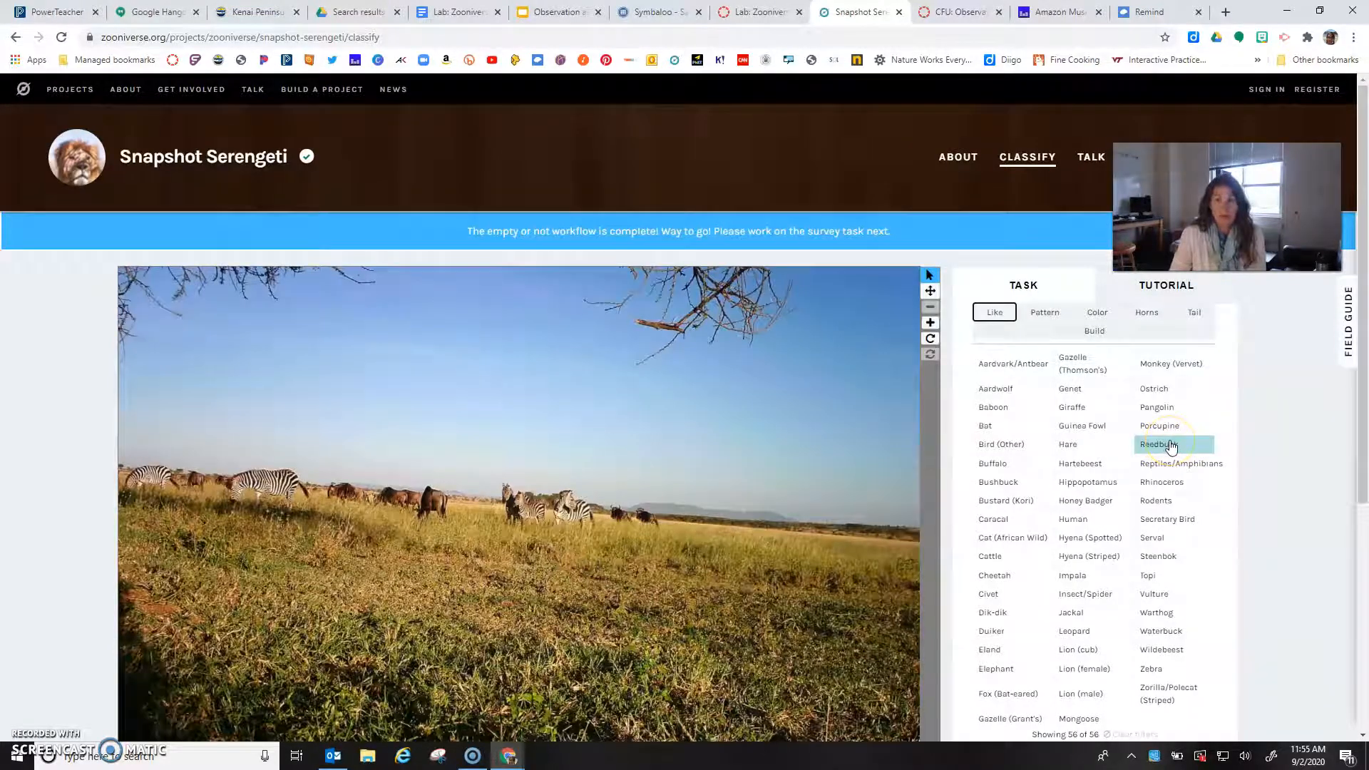